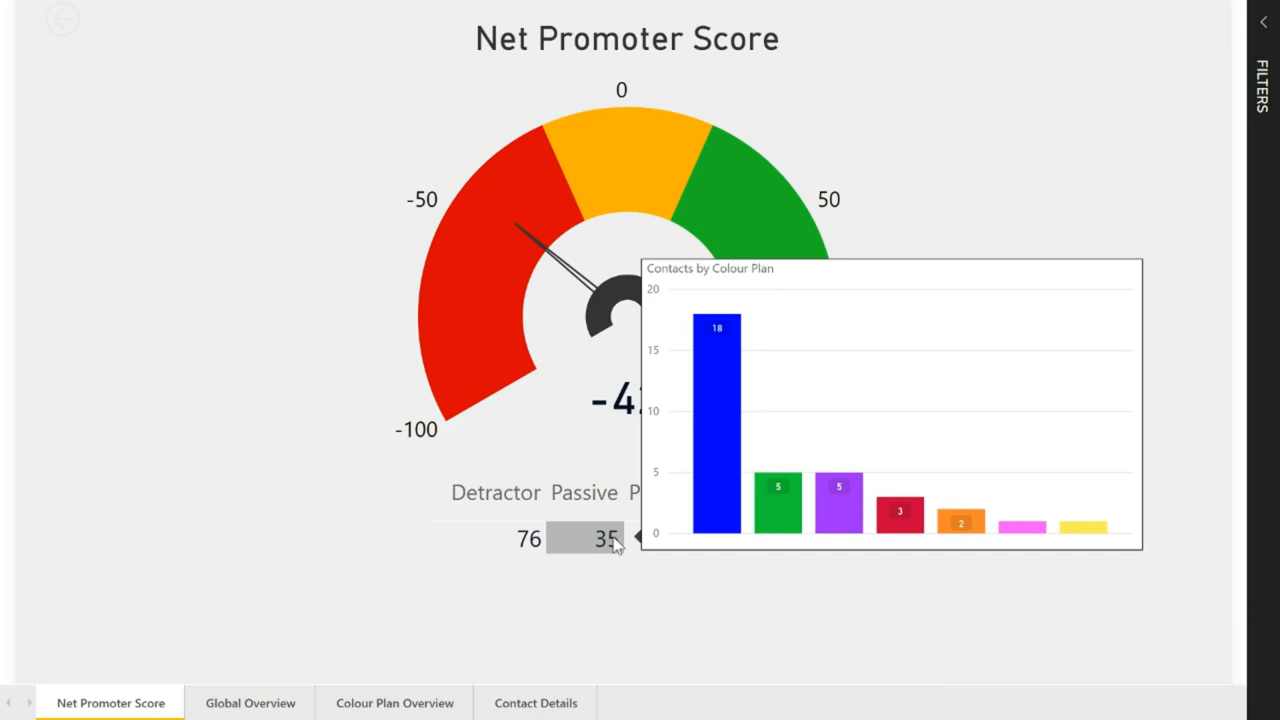
# - Bring up the context menu on the Detractor count of 76 to reach Drillthrough
pyautogui.rightClick(605, 540)
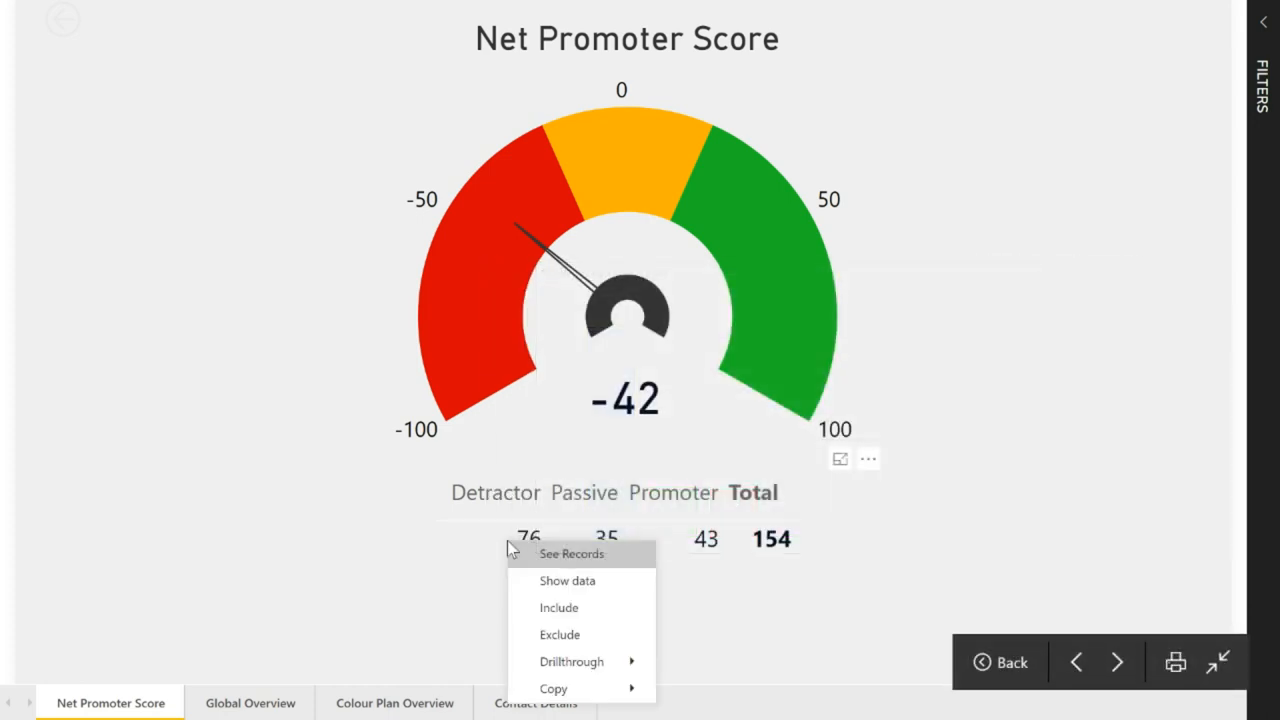
pyautogui.moveTo(570, 662)
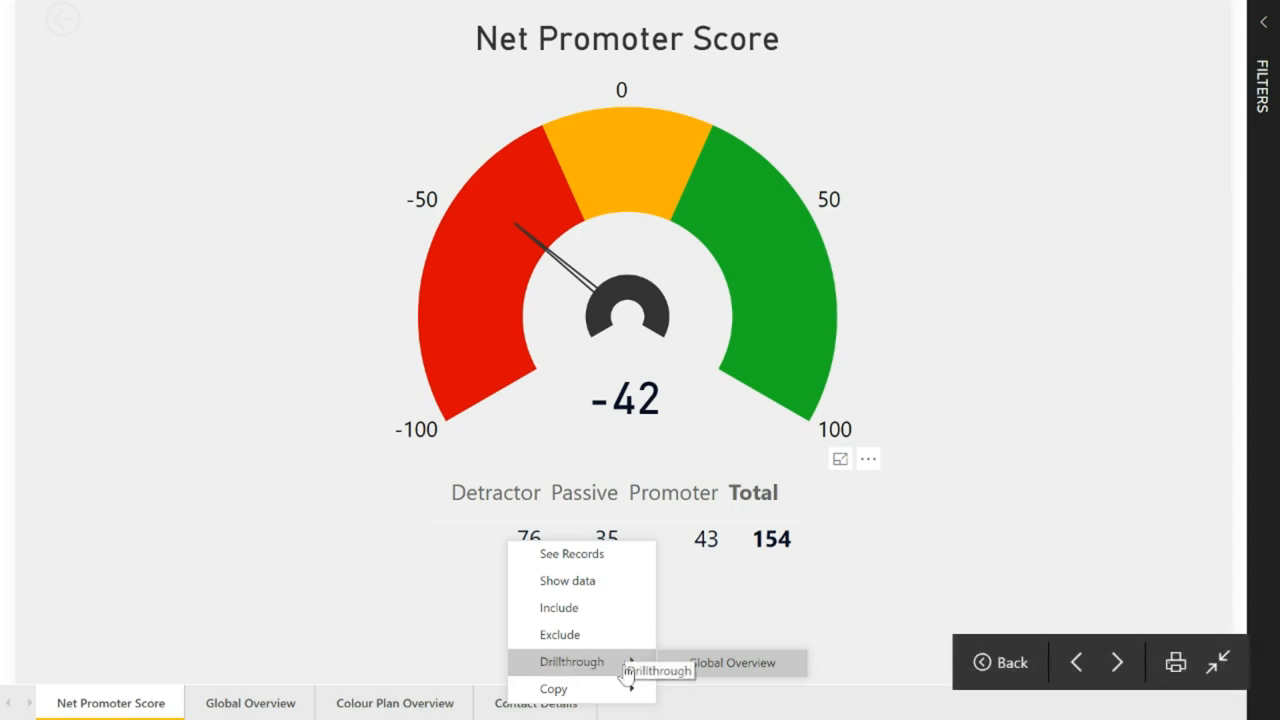
pyautogui.moveTo(747, 666)
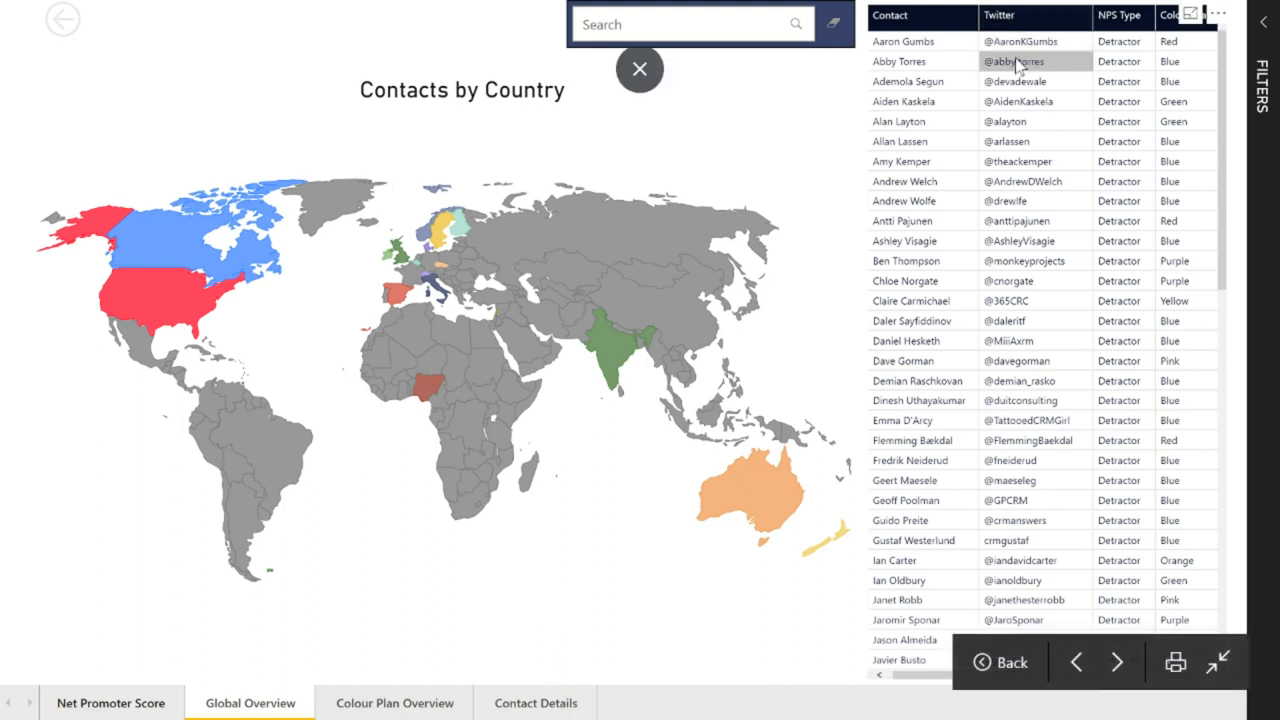
pyautogui.moveTo(1030, 220)
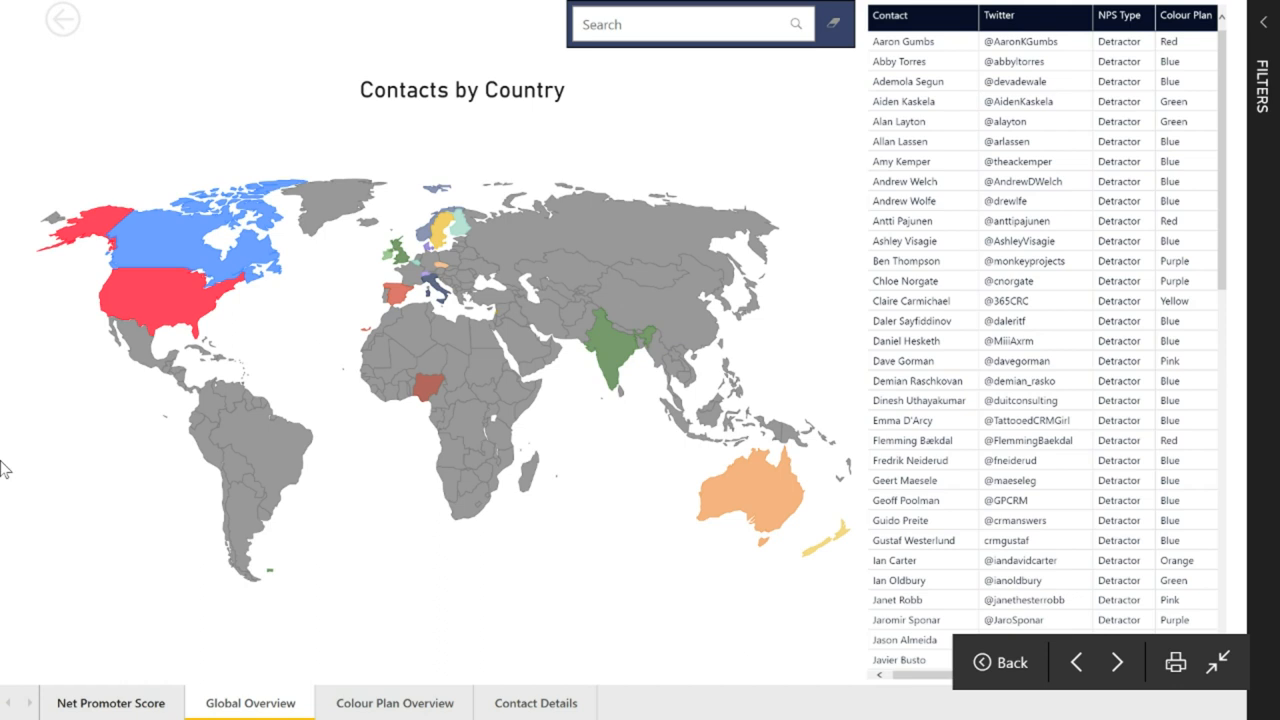
pyautogui.moveTo(150, 310)
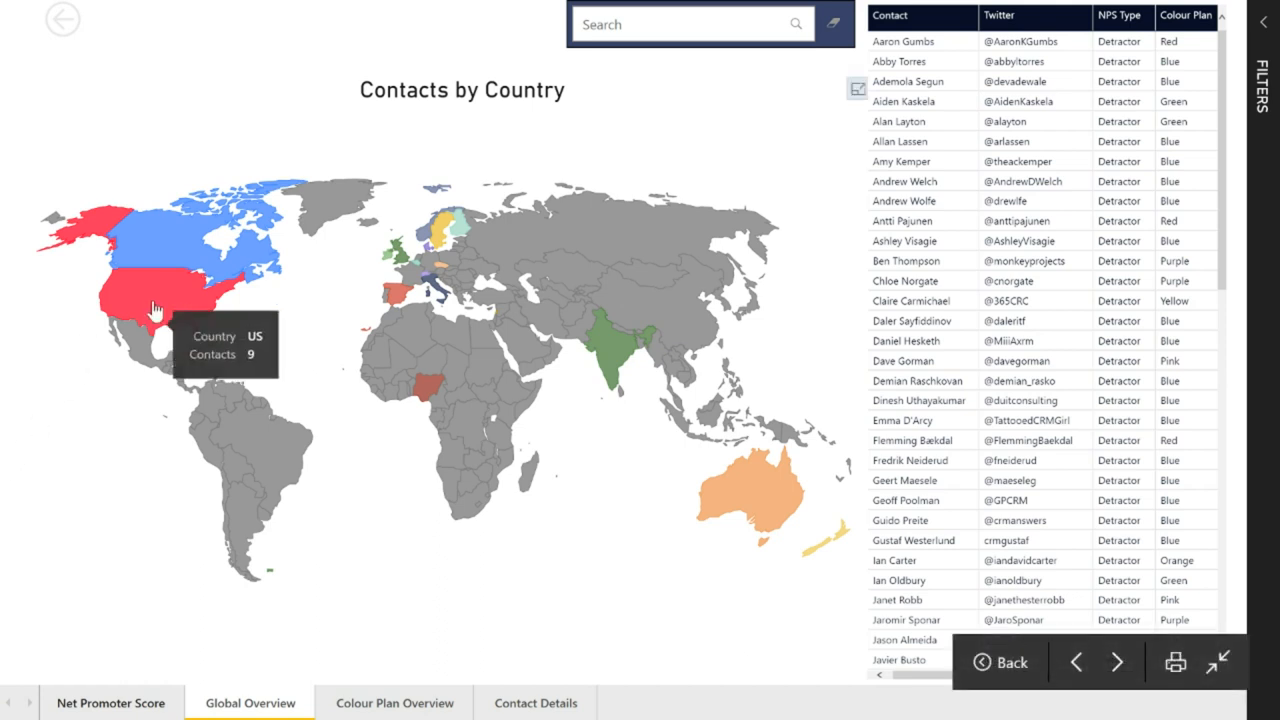
# - Scroll through the Detractor contacts on the Global Overview page
pyautogui.scroll(-3)
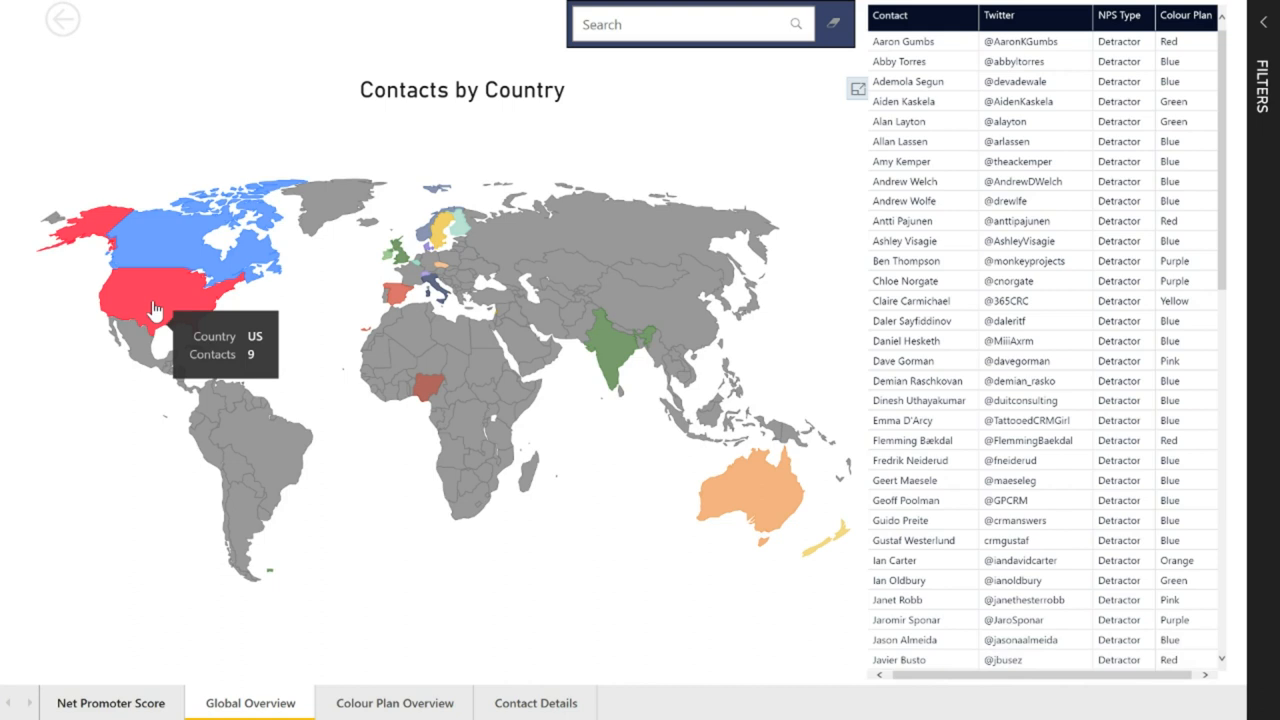
pyautogui.moveTo(153, 234)
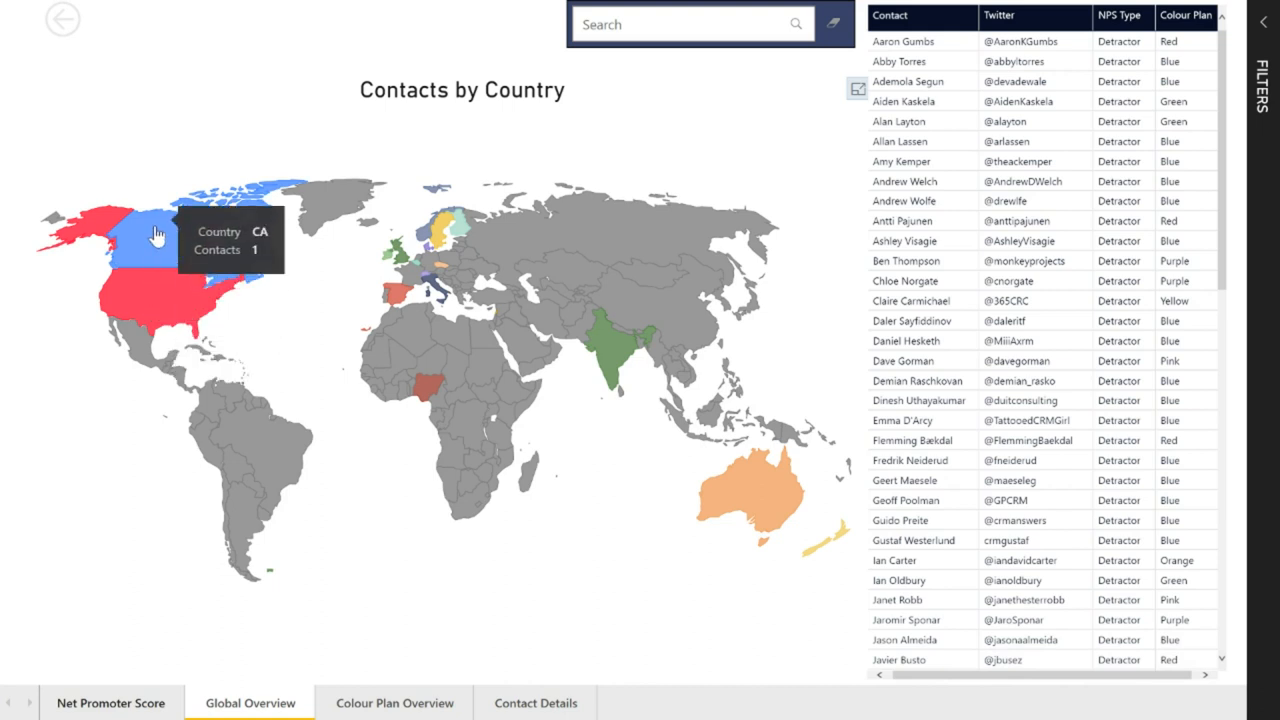
pyautogui.moveTo(735, 535)
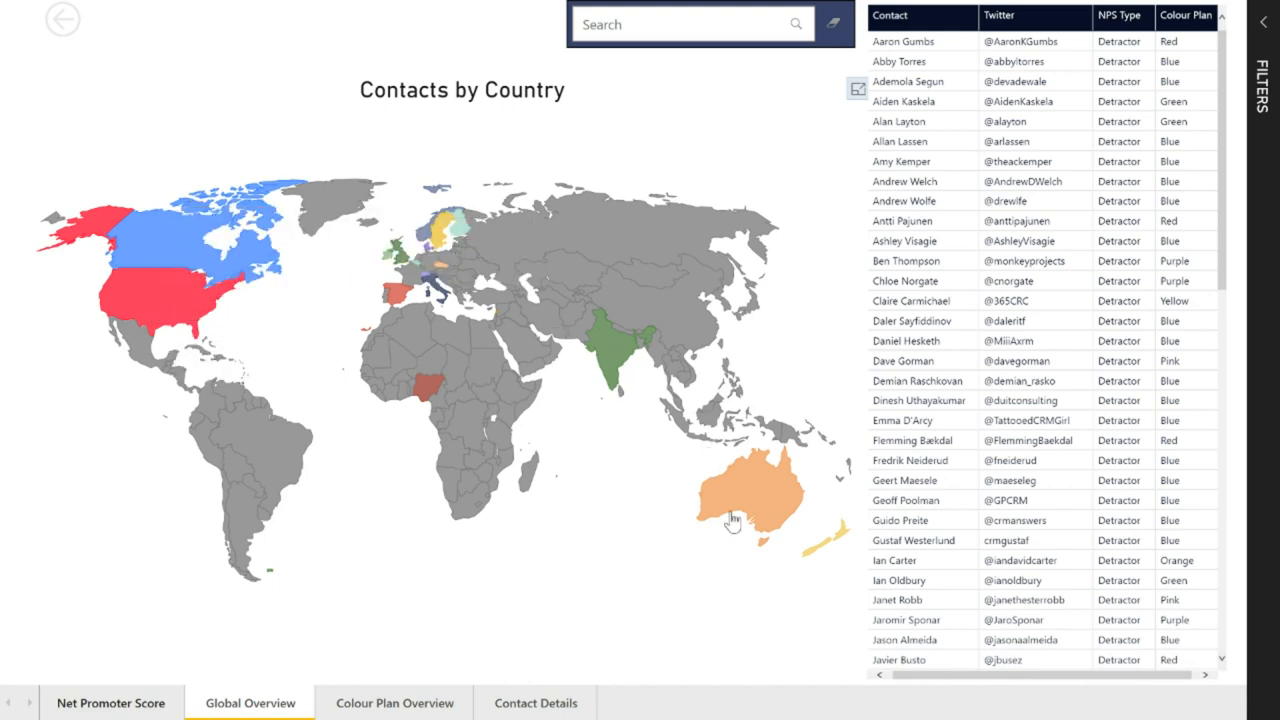
pyautogui.moveTo(447, 232)
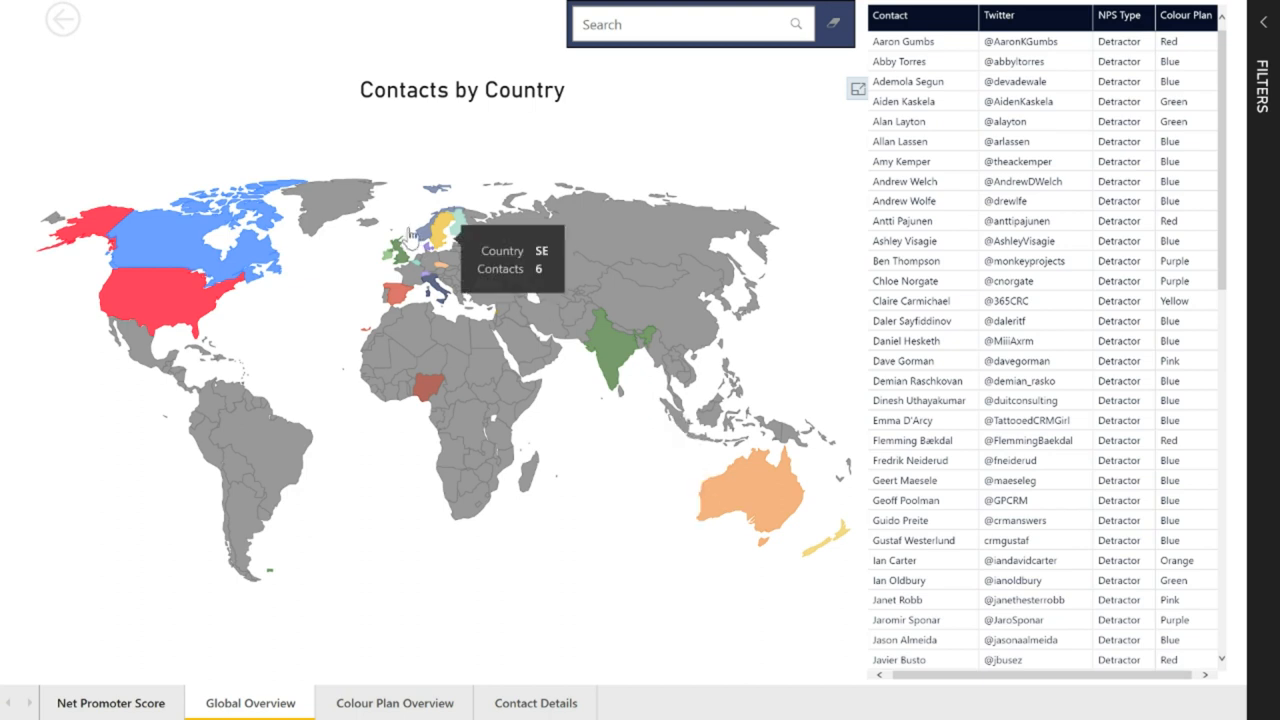
pyautogui.moveTo(117, 332)
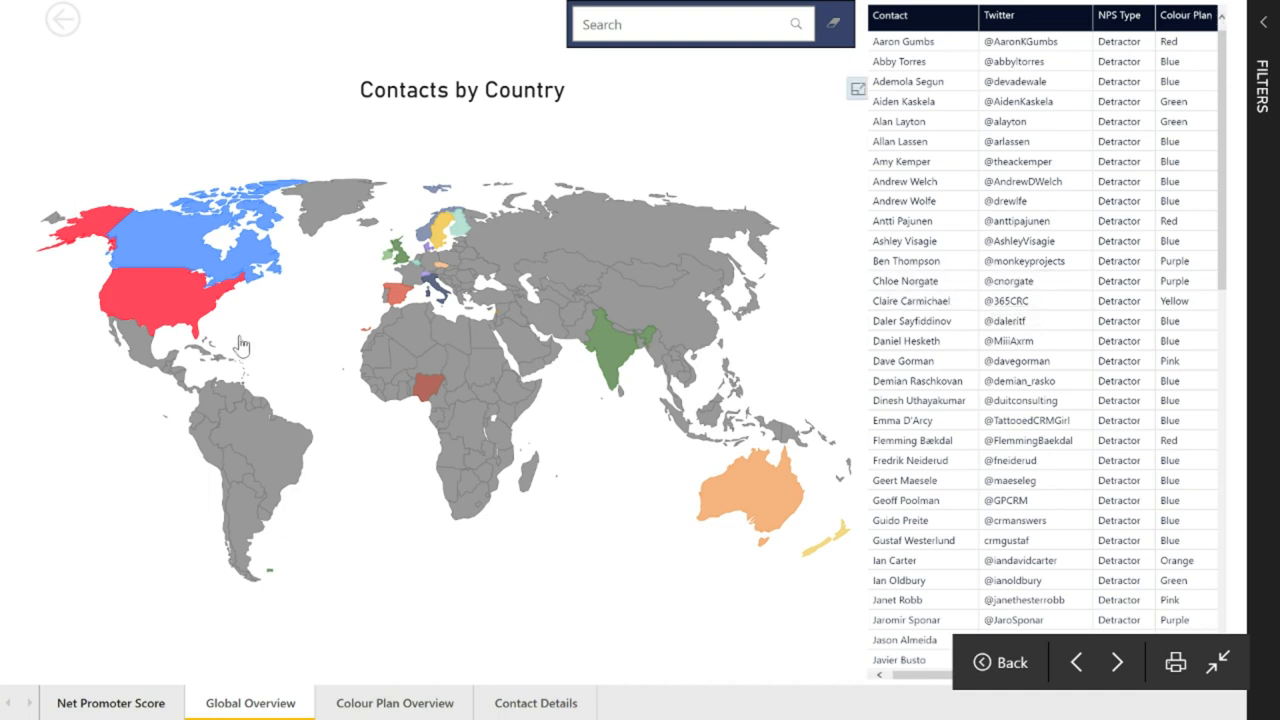
pyautogui.moveTo(170, 308)
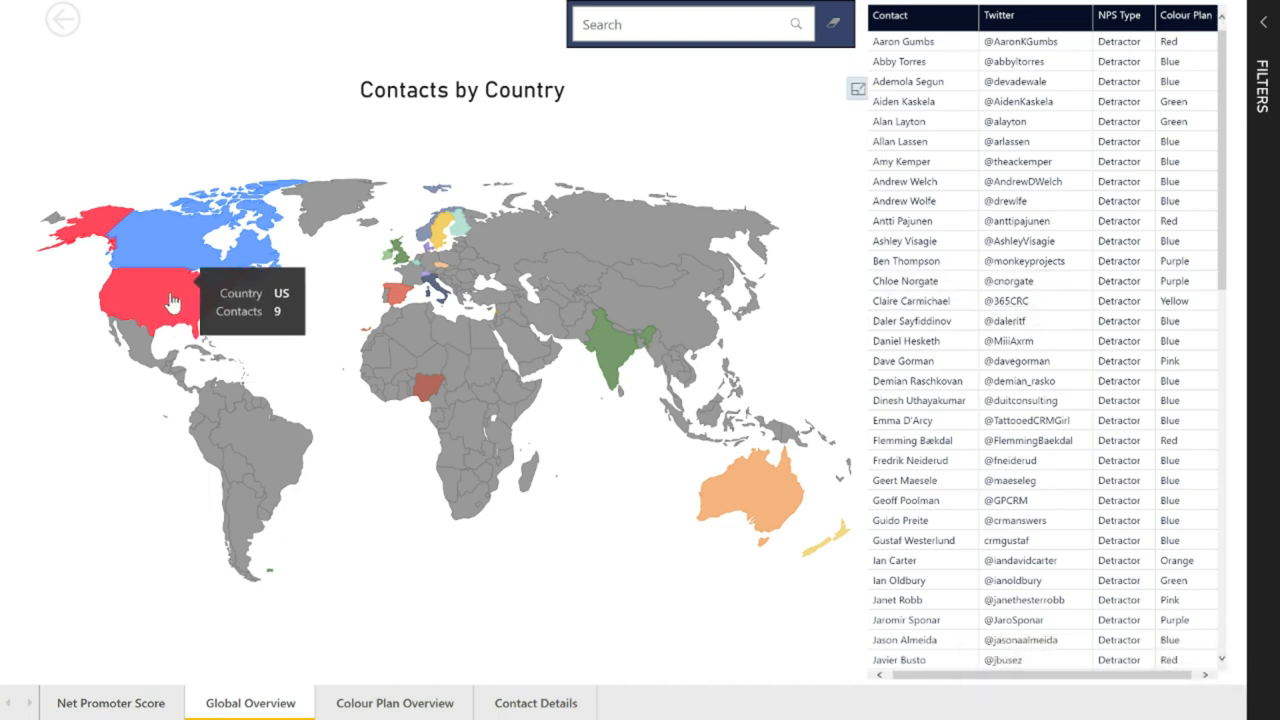
pyautogui.click(170, 305)
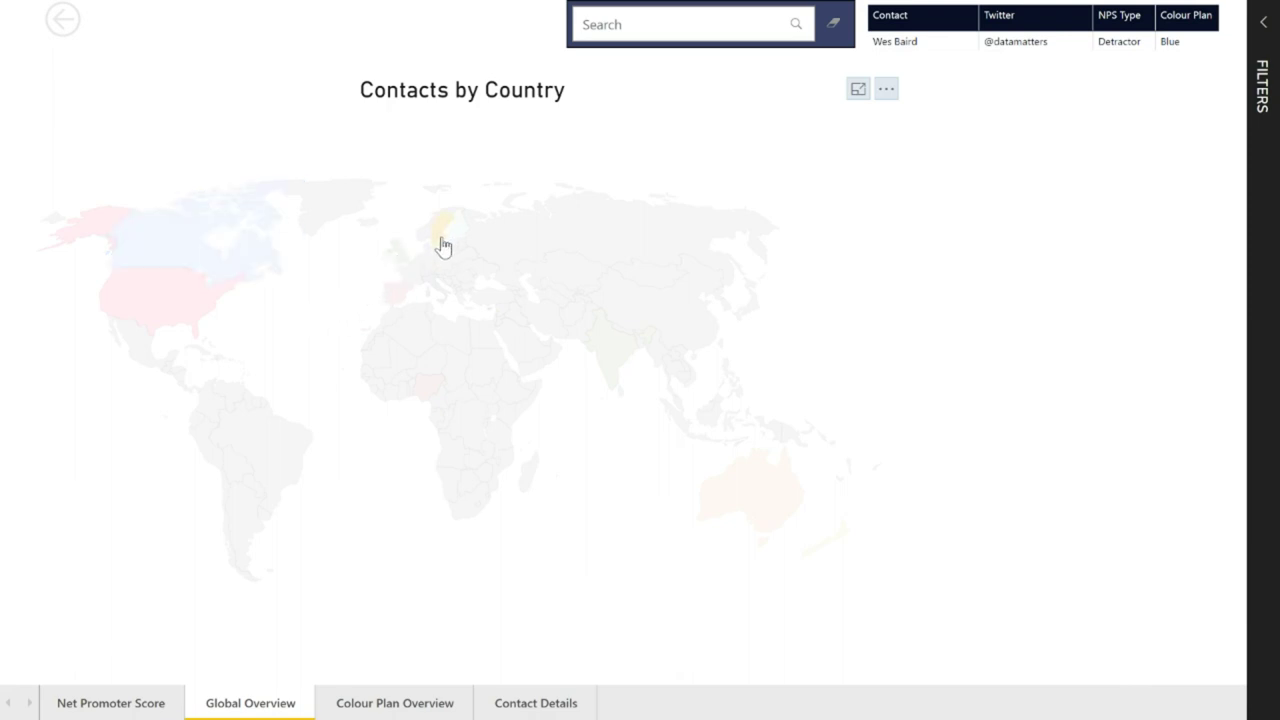
pyautogui.click(447, 238)
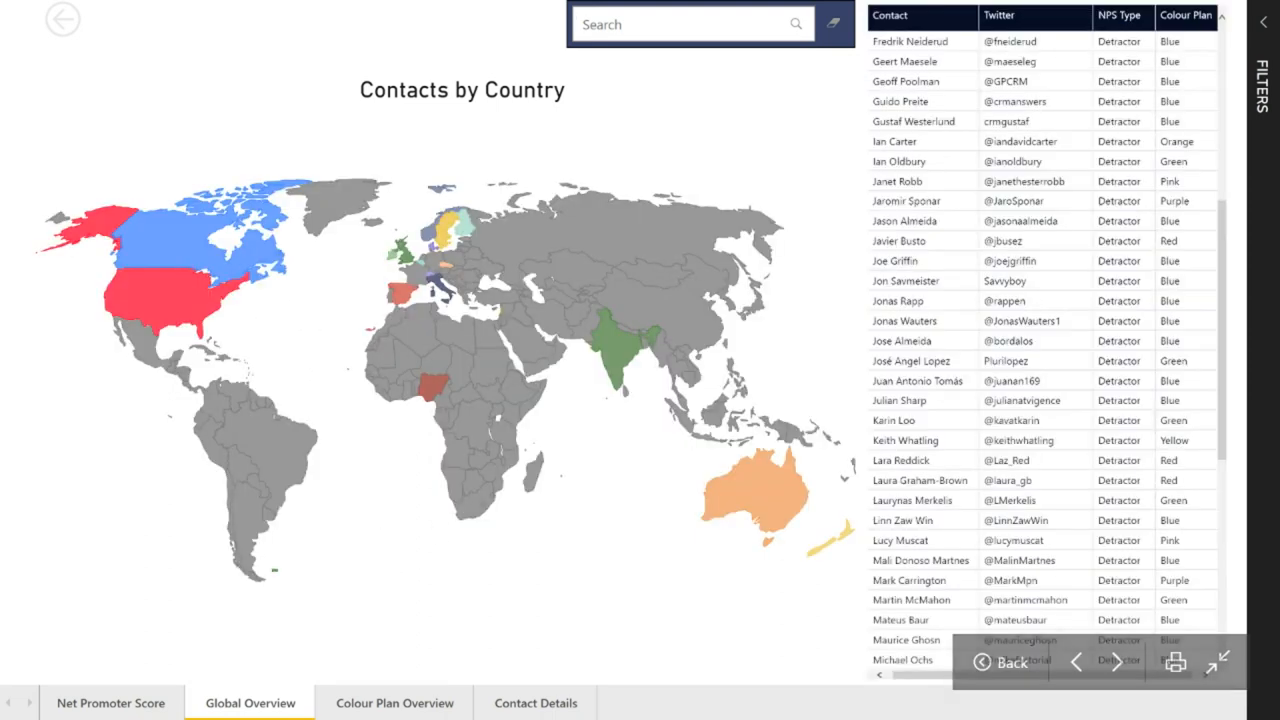
pyautogui.click(690, 24)
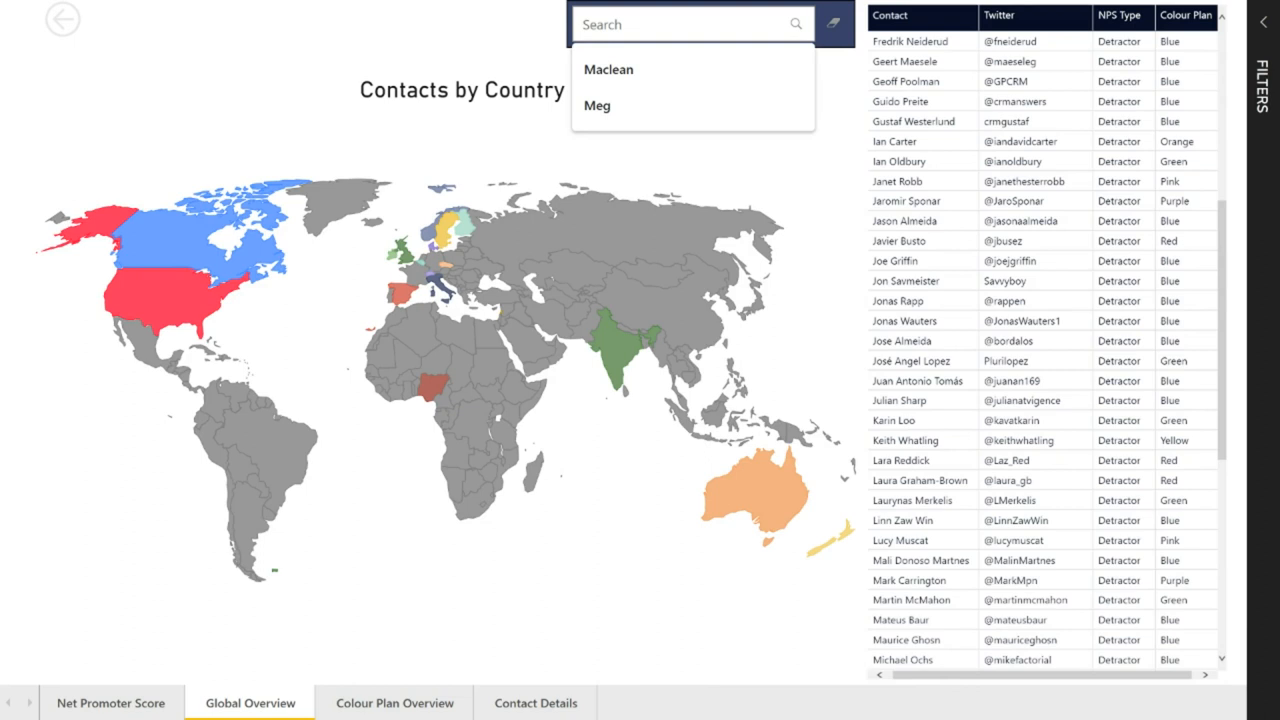
pyautogui.write('Ryan')
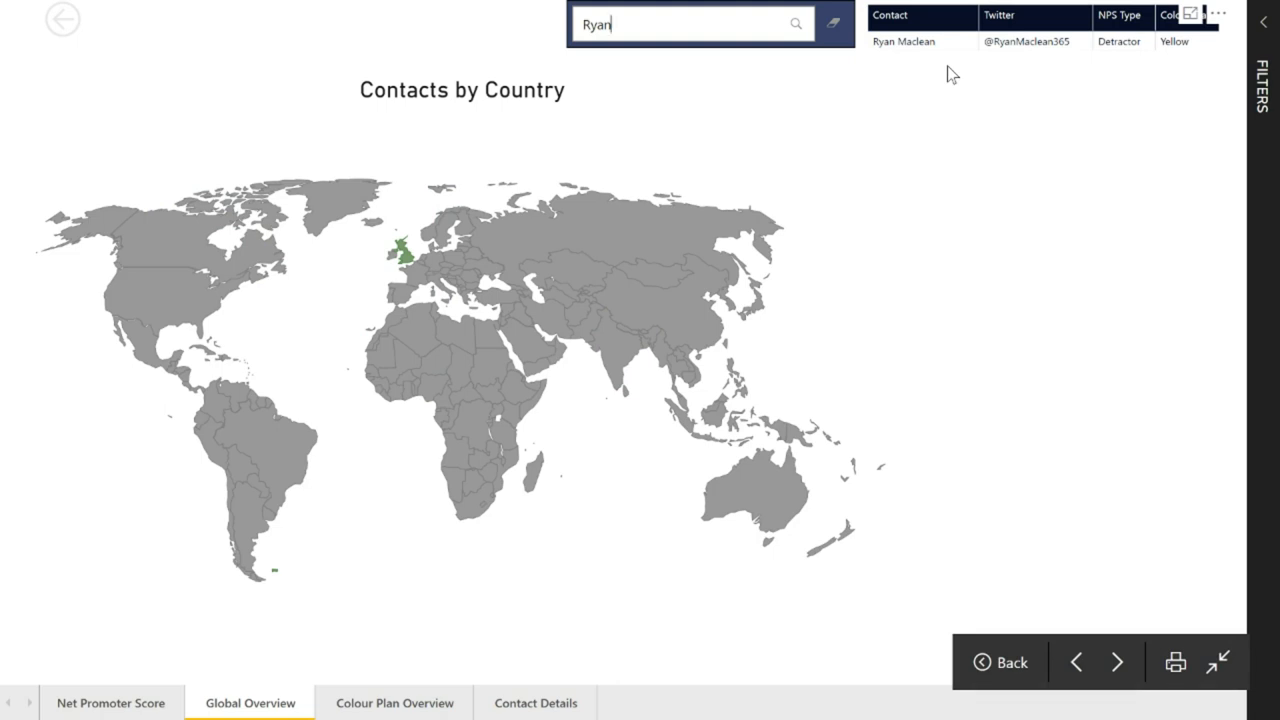
pyautogui.moveTo(1014, 53)
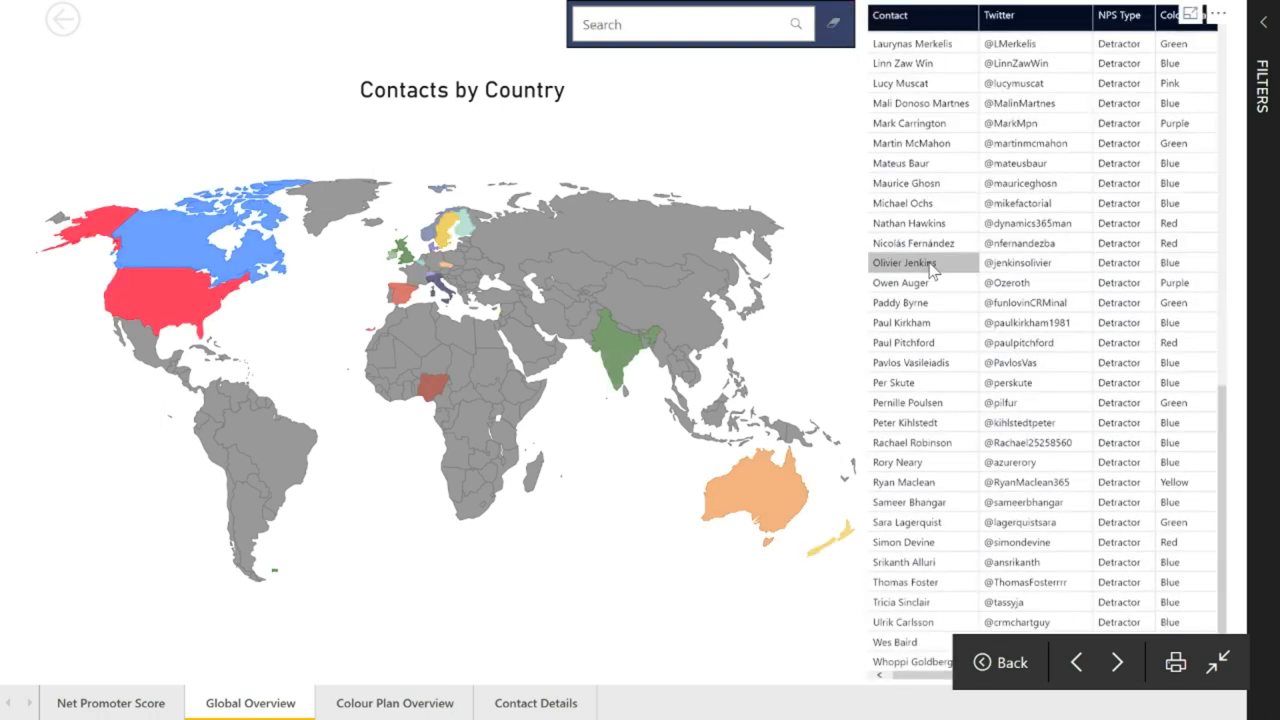
pyautogui.moveTo(982, 298)
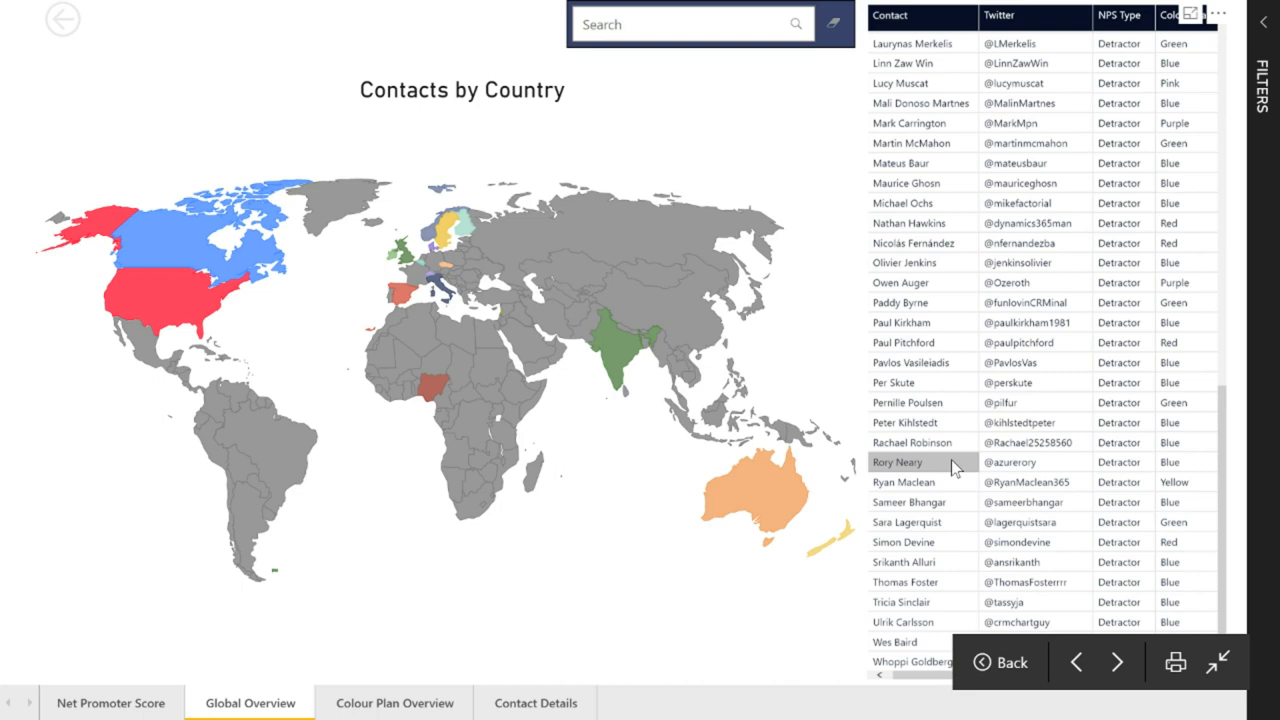
pyautogui.moveTo(910, 482)
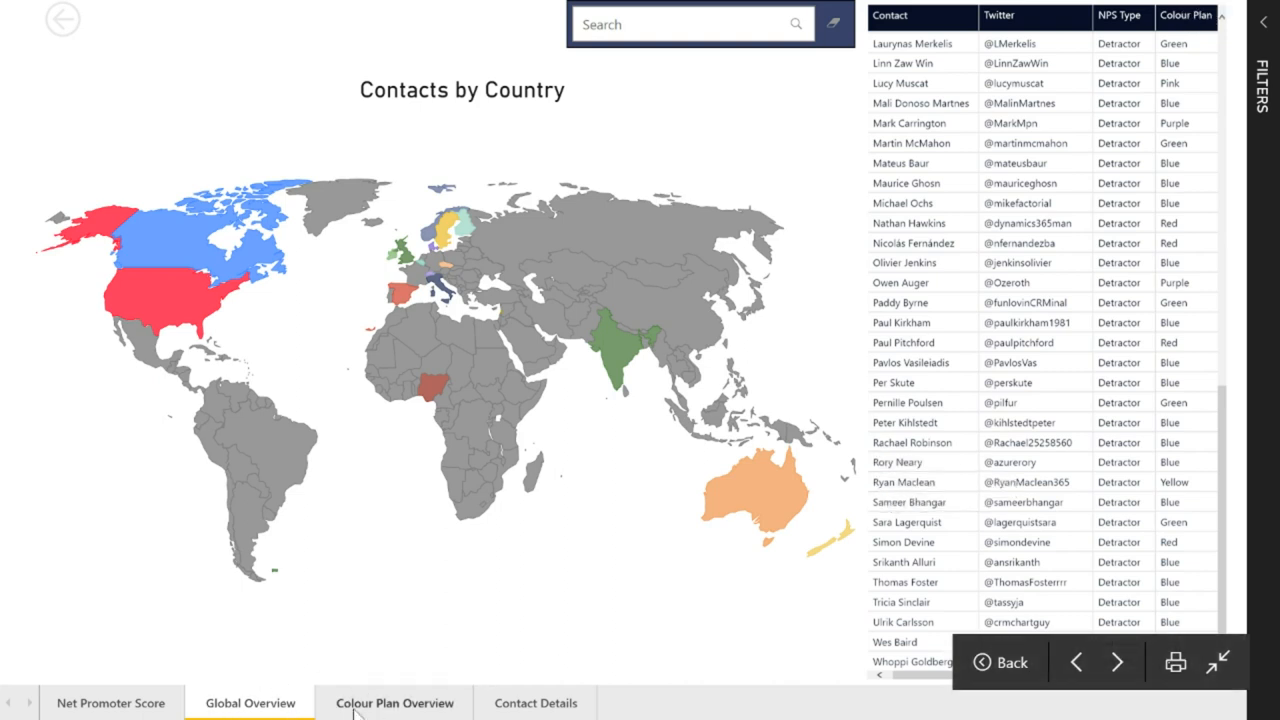
# - Switch to the Colour Plan Overview report page
pyautogui.click(396, 702)
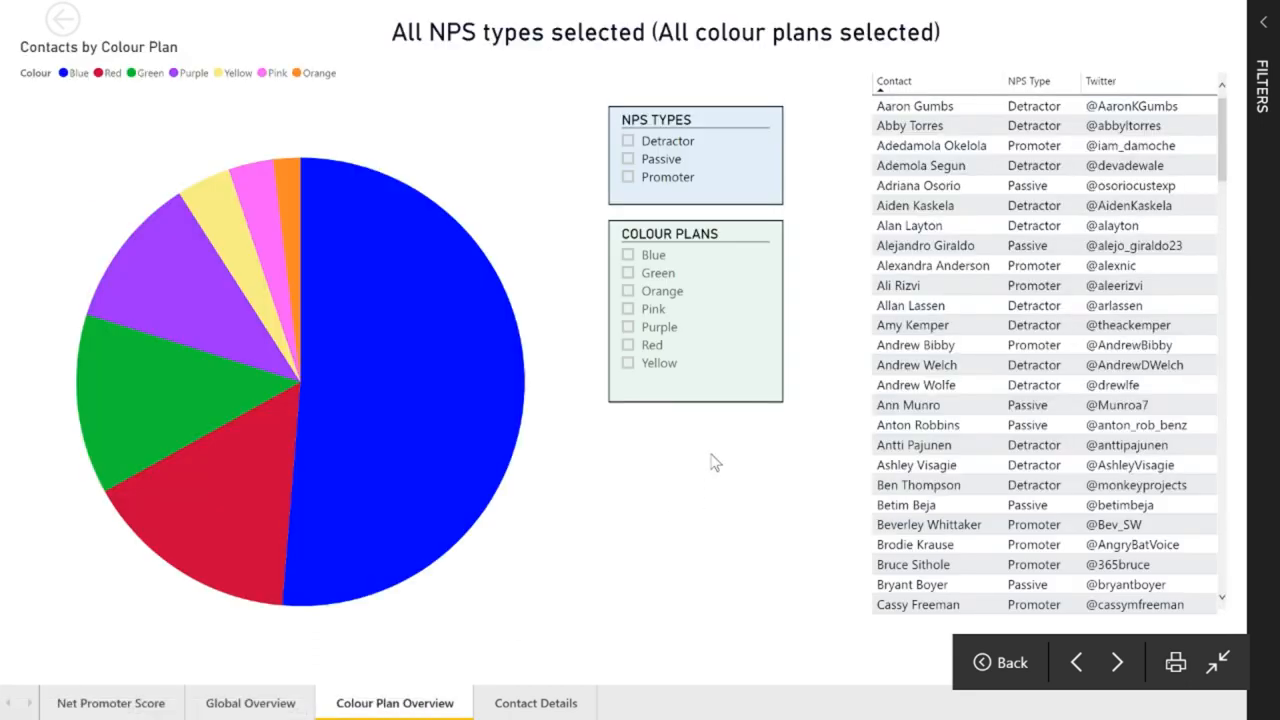
pyautogui.moveTo(449, 370)
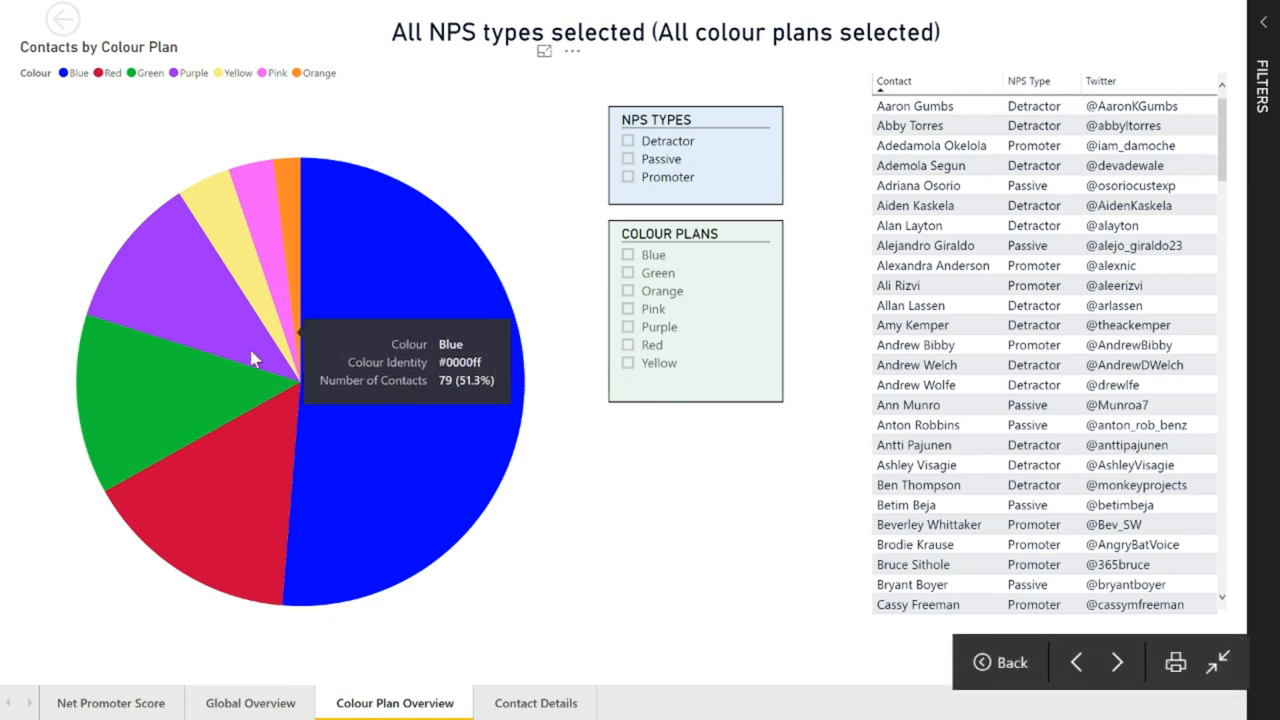
pyautogui.moveTo(165, 386)
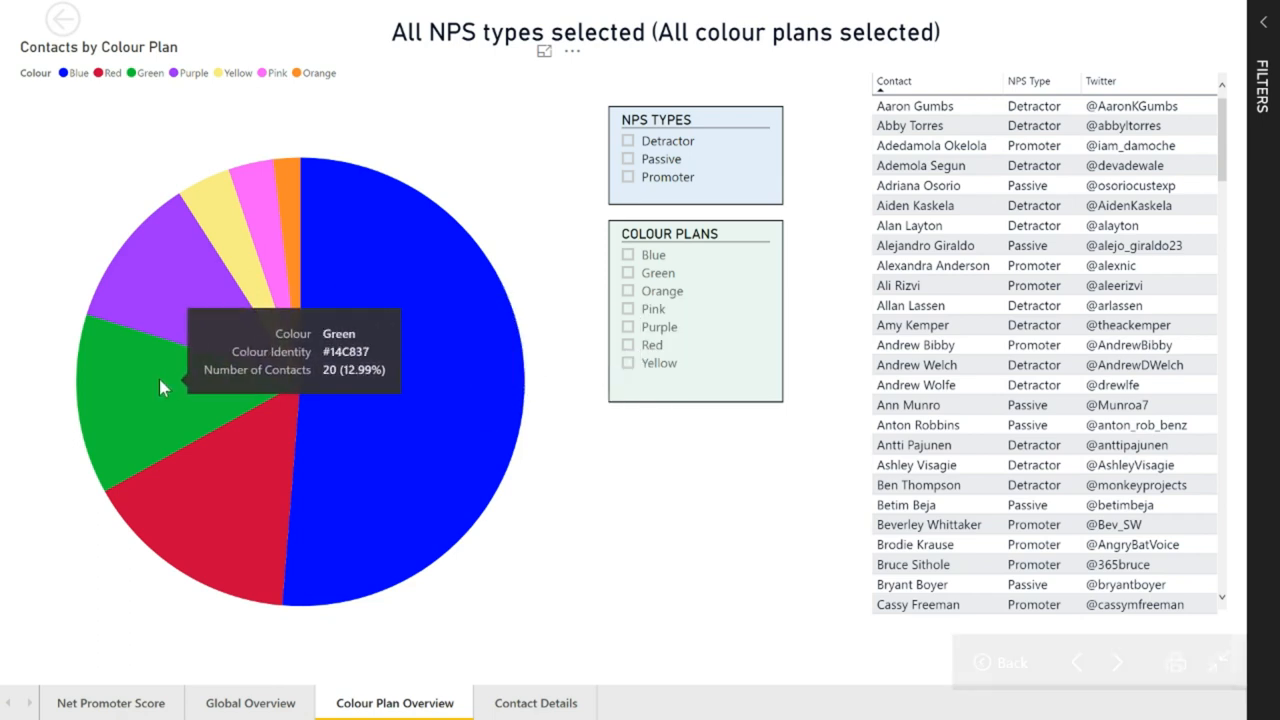
pyautogui.moveTo(172, 357)
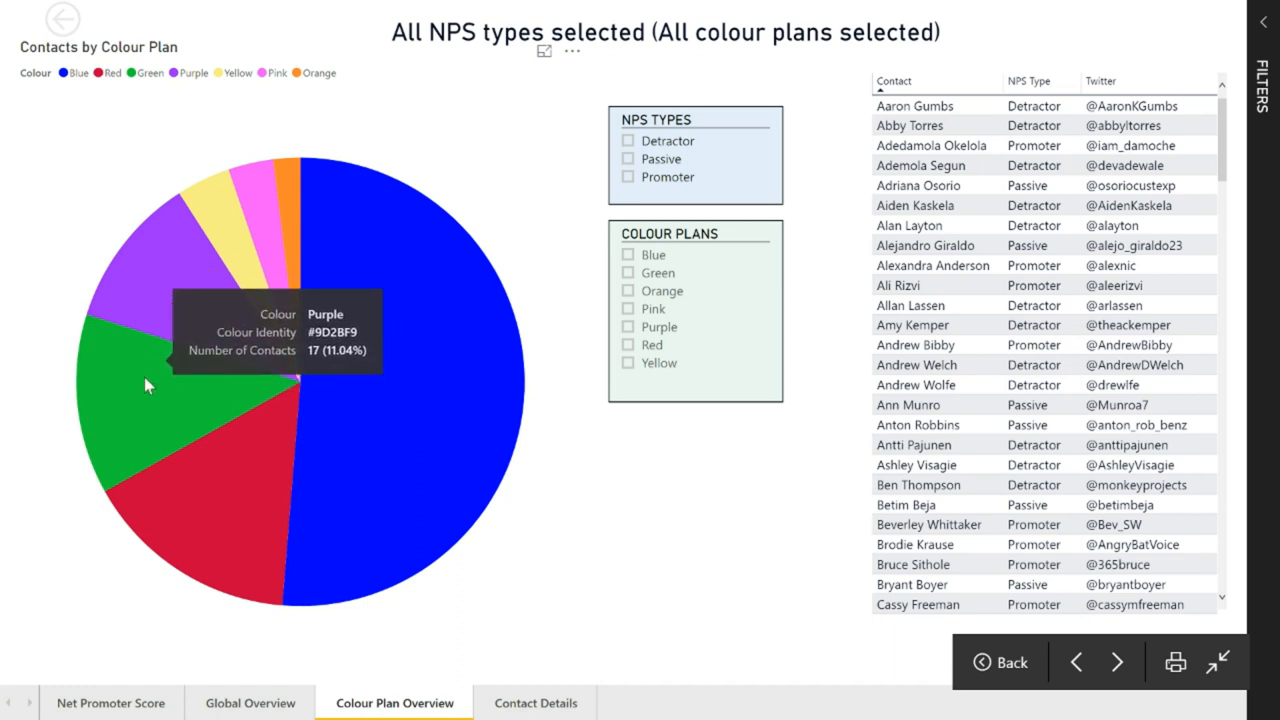
pyautogui.moveTo(225, 487)
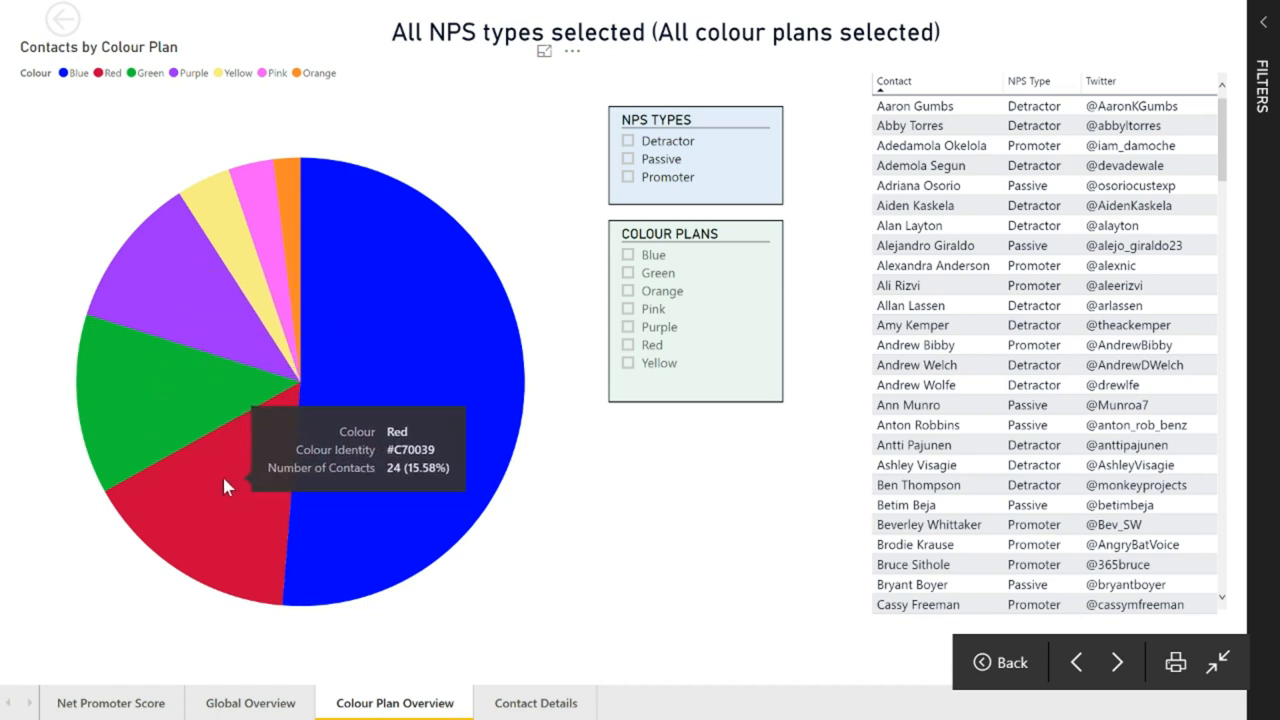
pyautogui.moveTo(470, 413)
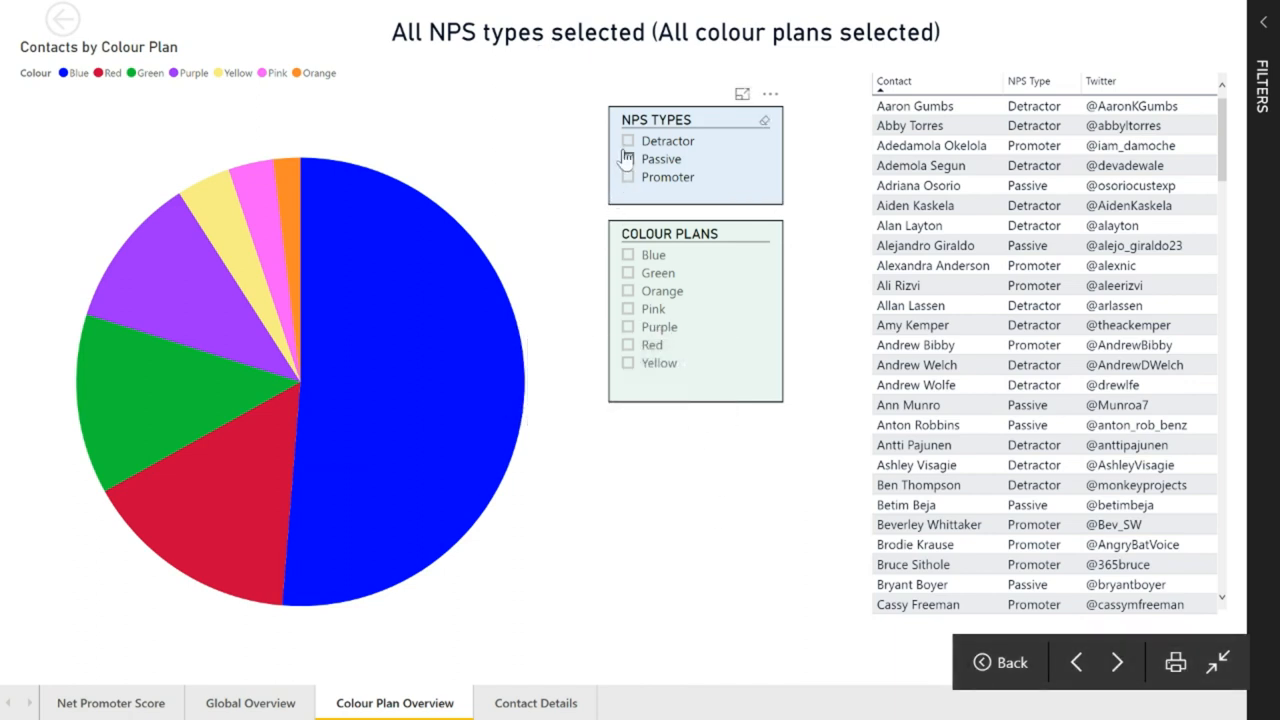
pyautogui.moveTo(718, 203)
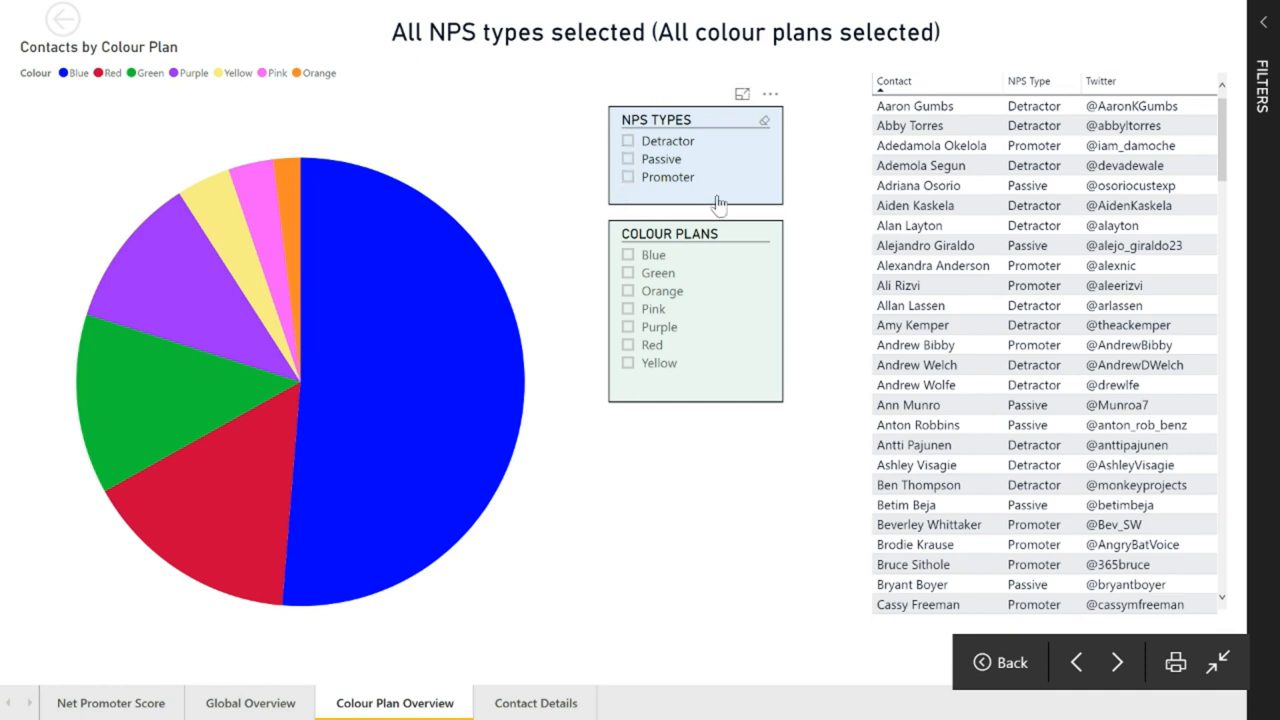
# - Filter to Passive contacts including the Pink plan, then bring up the last contact's options
pyautogui.click(627, 159)
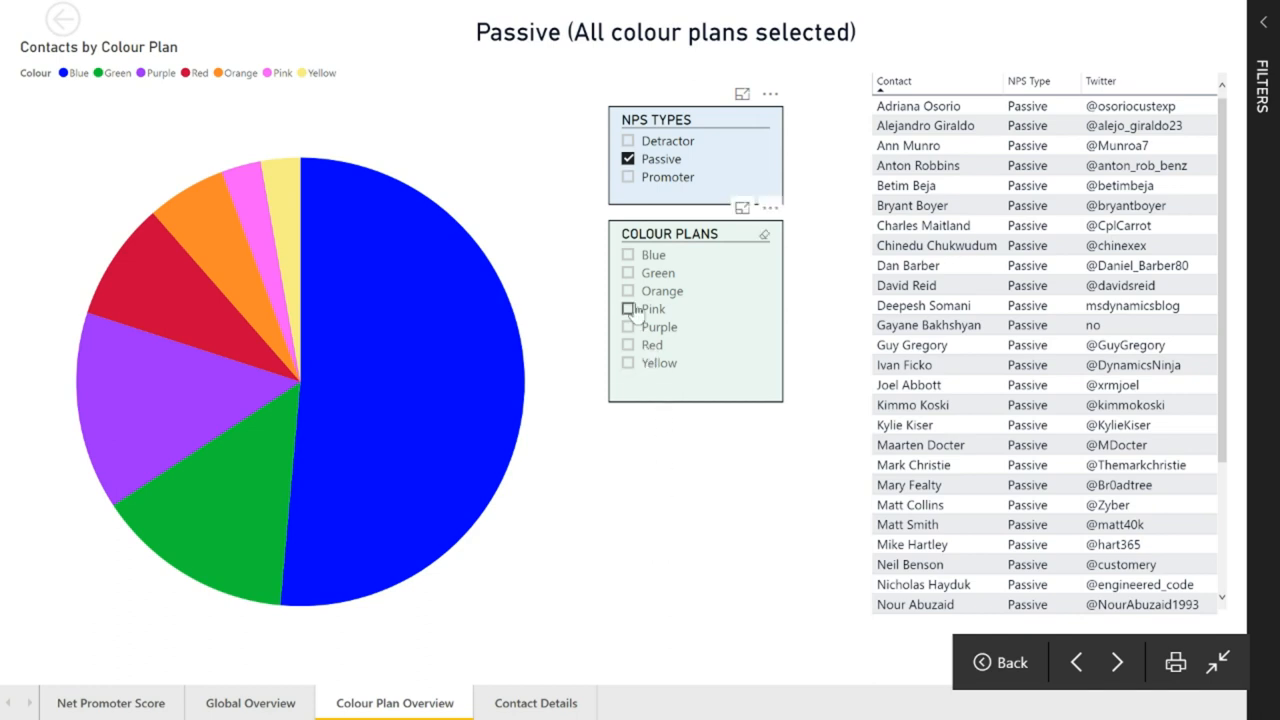
pyautogui.click(628, 290)
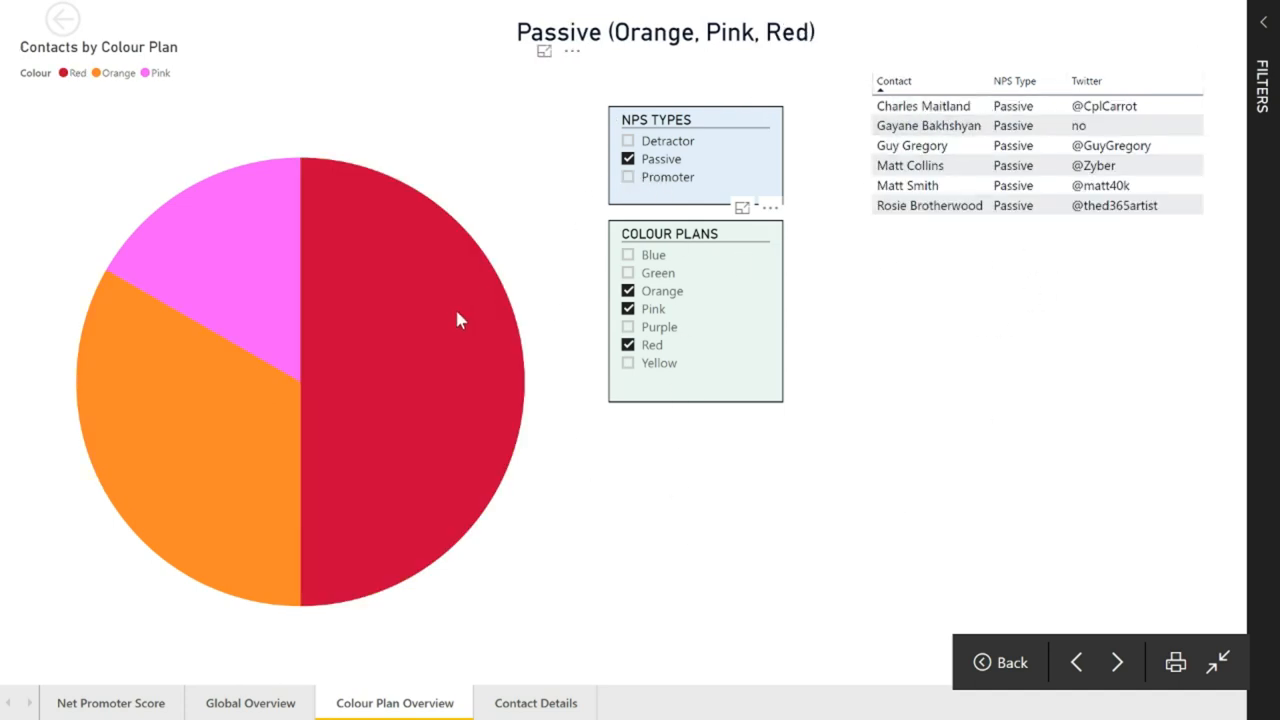
pyautogui.moveTo(710, 570)
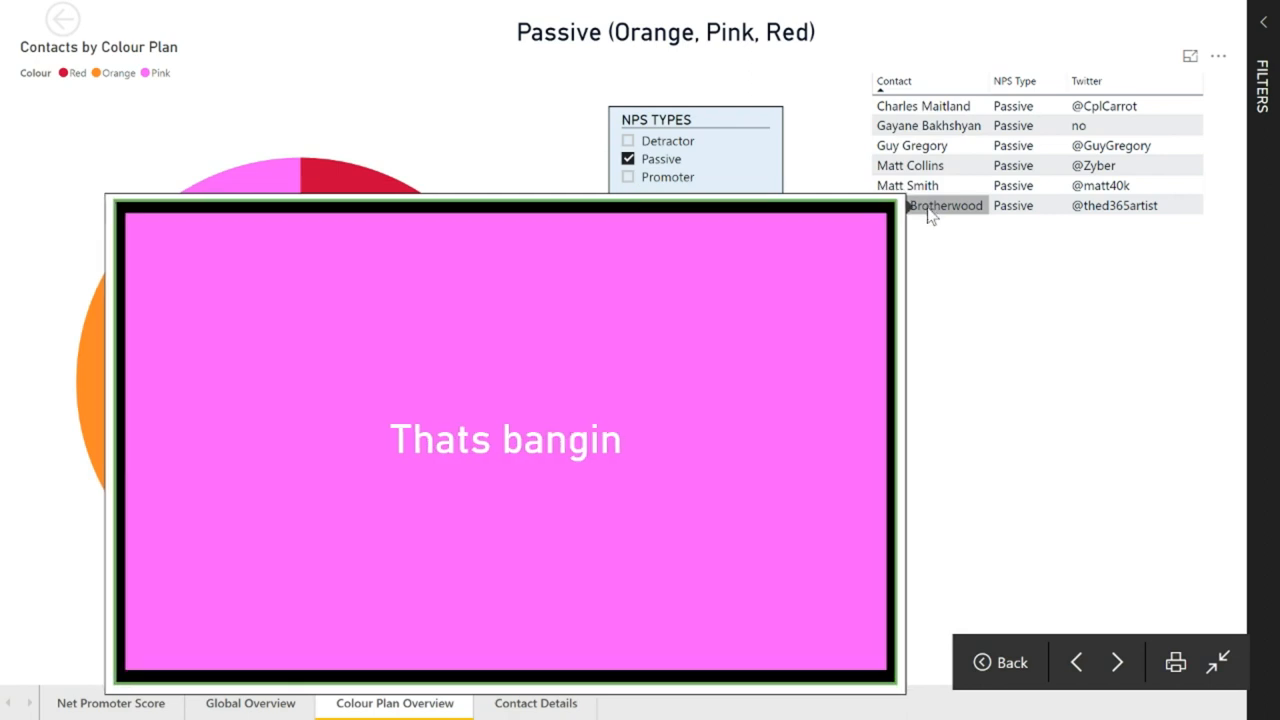
pyautogui.rightClick(945, 205)
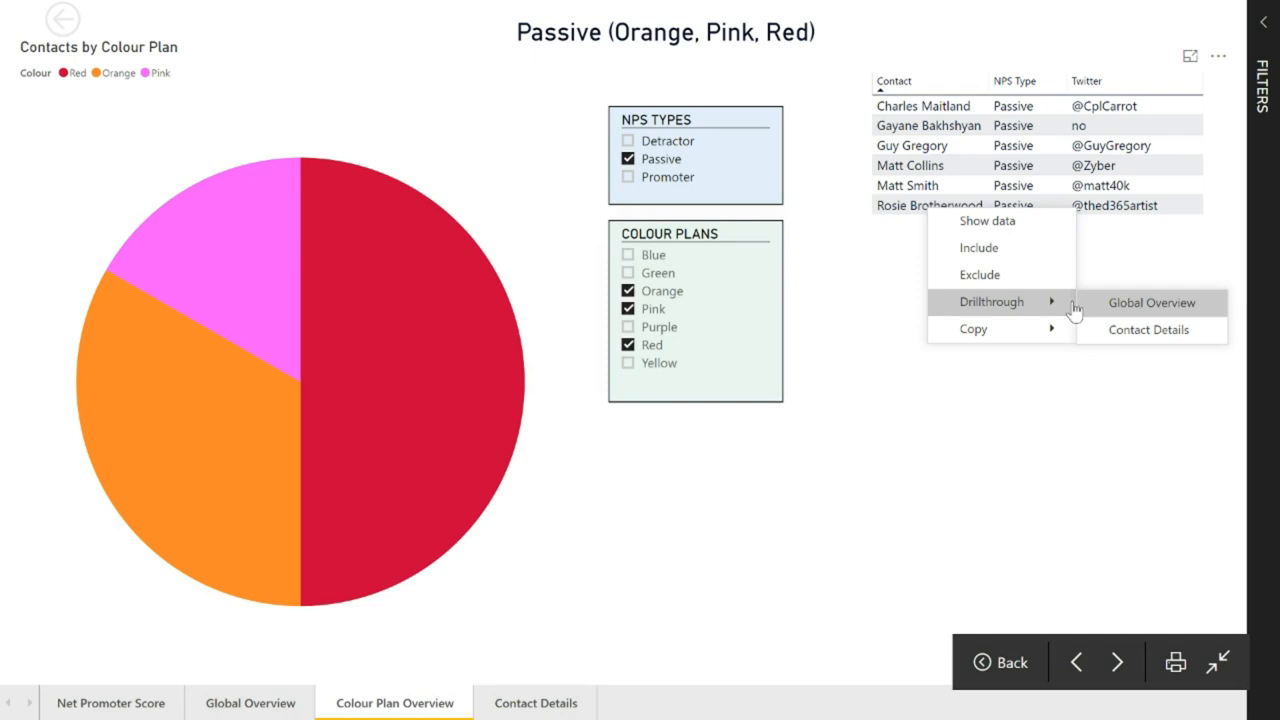
pyautogui.moveTo(1147, 329)
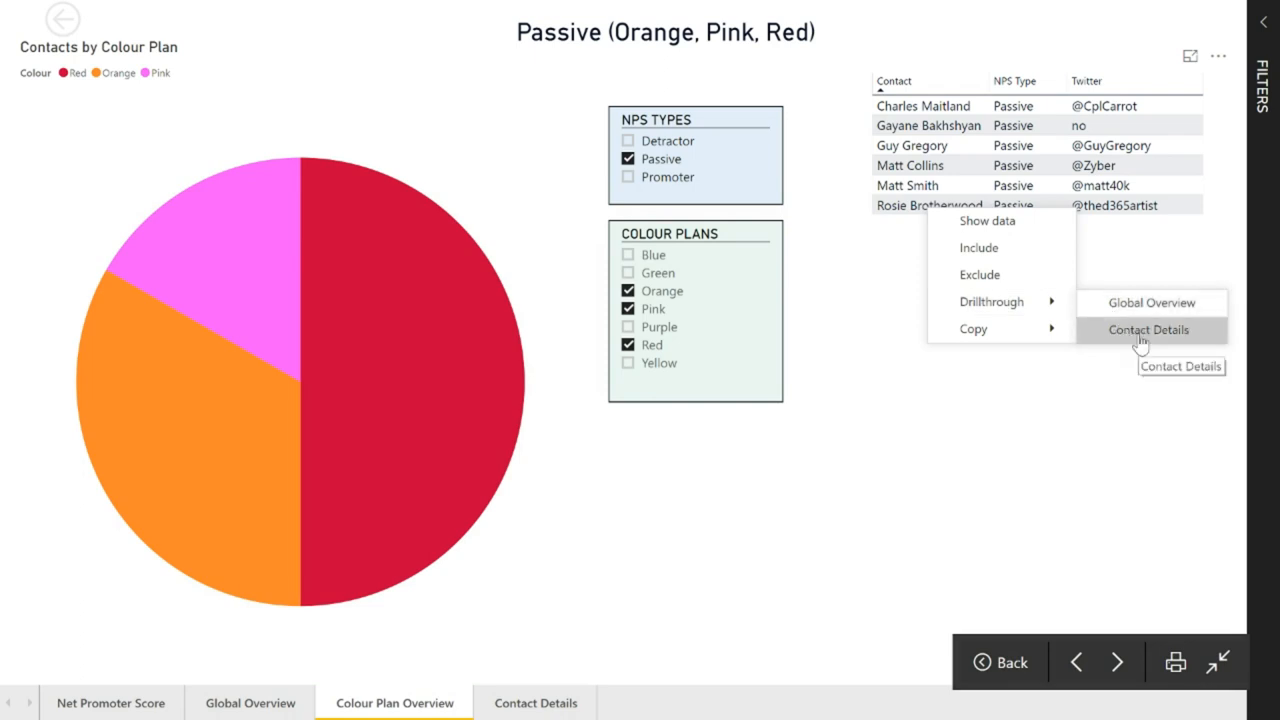
# - Drill through to the last listed contact's Contact Details page
pyautogui.click(1154, 330)
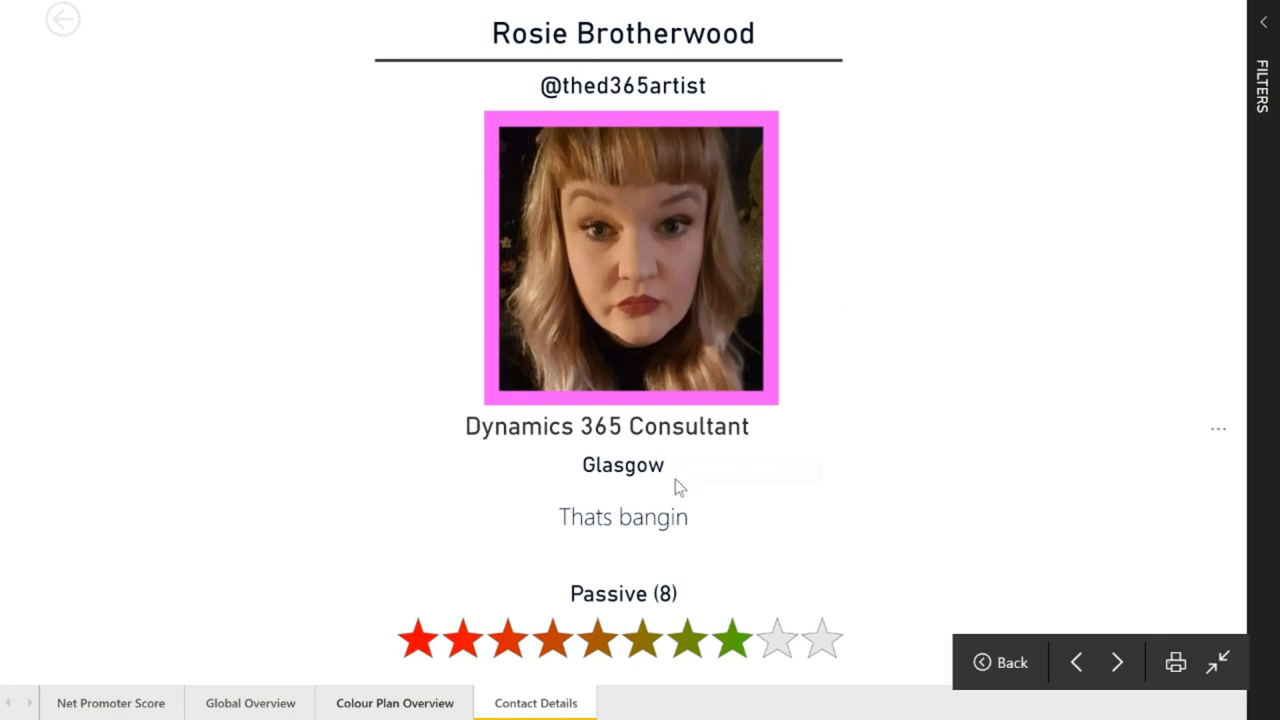
pyautogui.moveTo(658, 527)
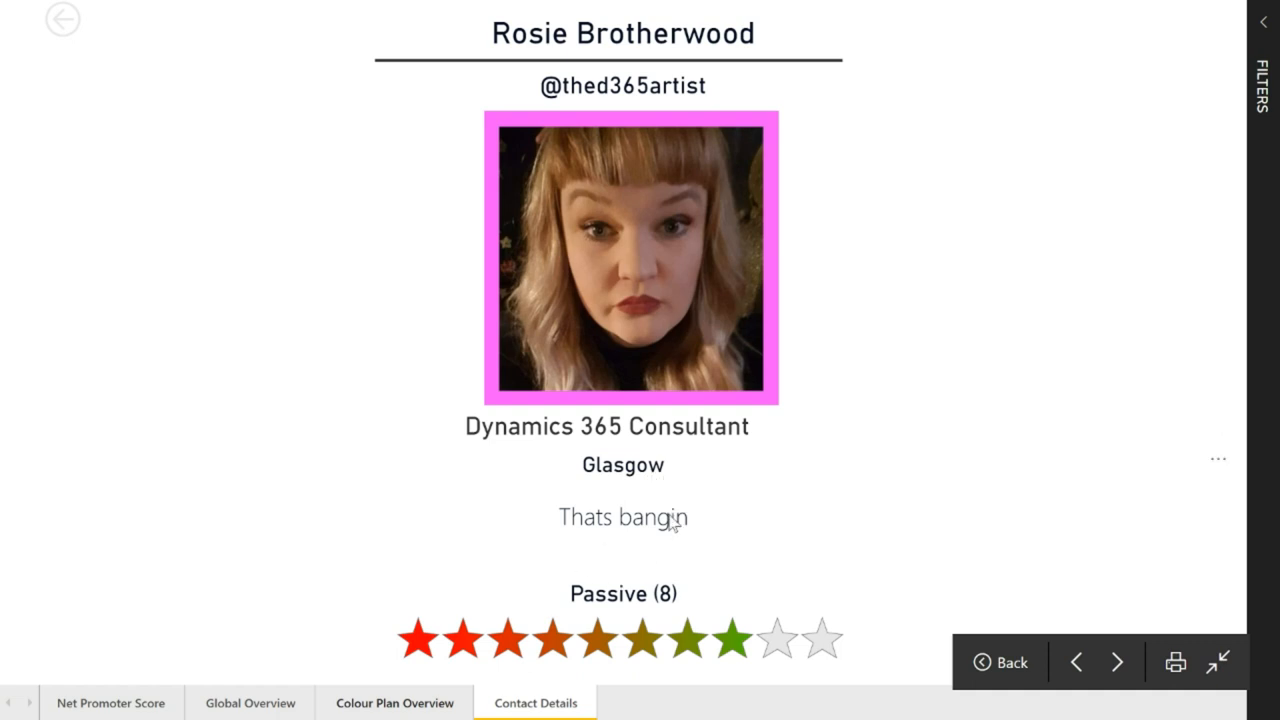